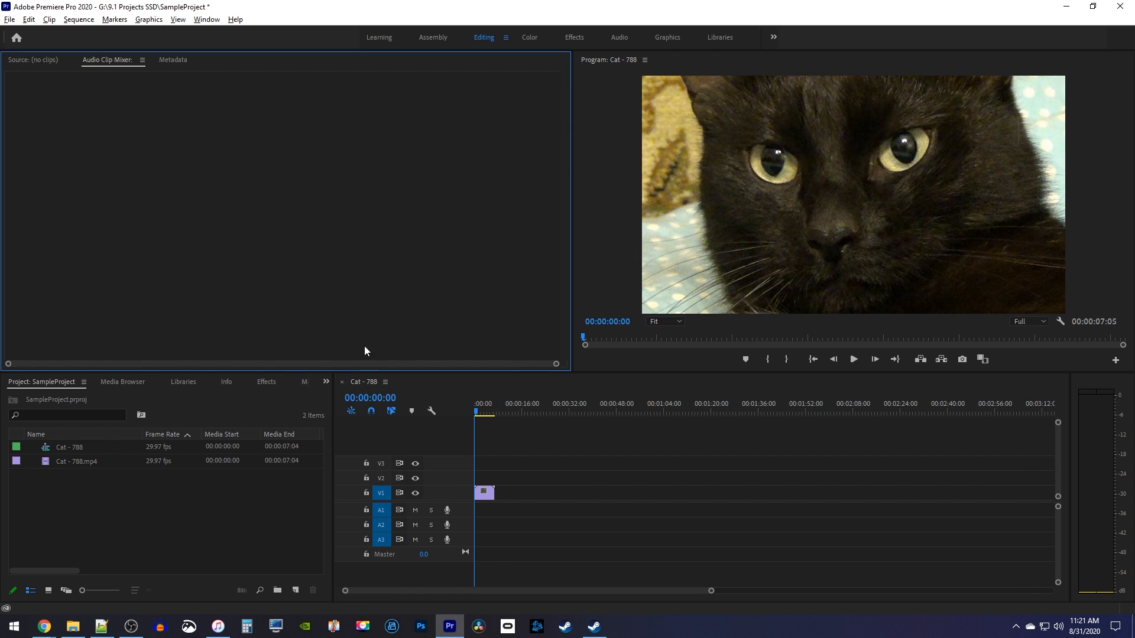
Reopen Effect Controls from the Window menu and load the Cat - 788.mp4 clip's properties
{"action": "left_click", "coordinate": [206, 19]}
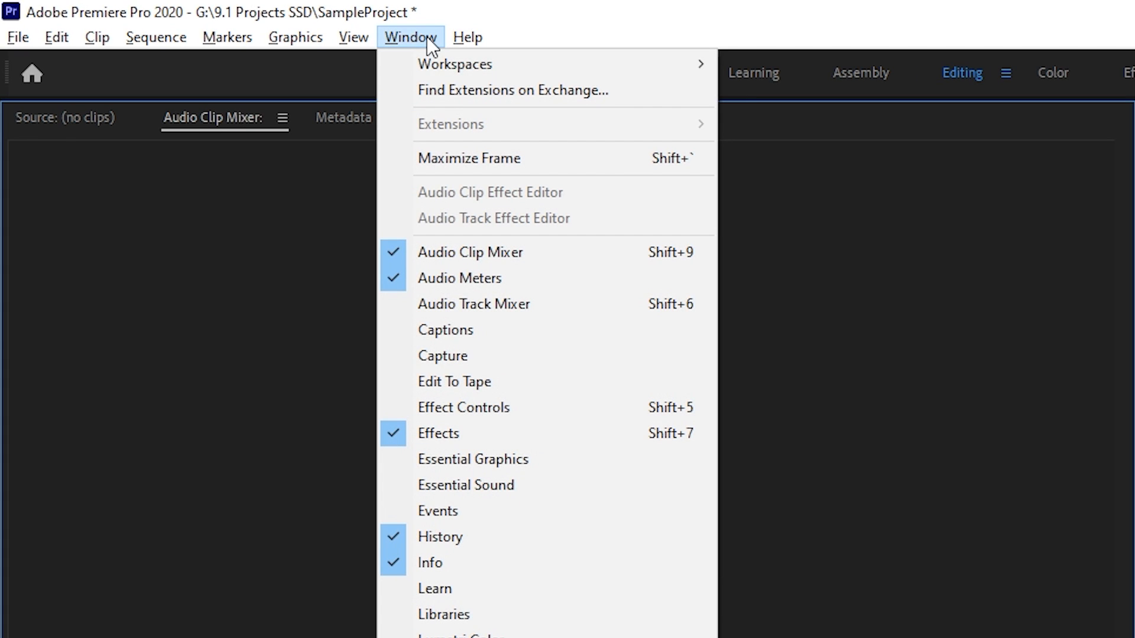
{"action": "mouse_move", "coordinate": [463, 406]}
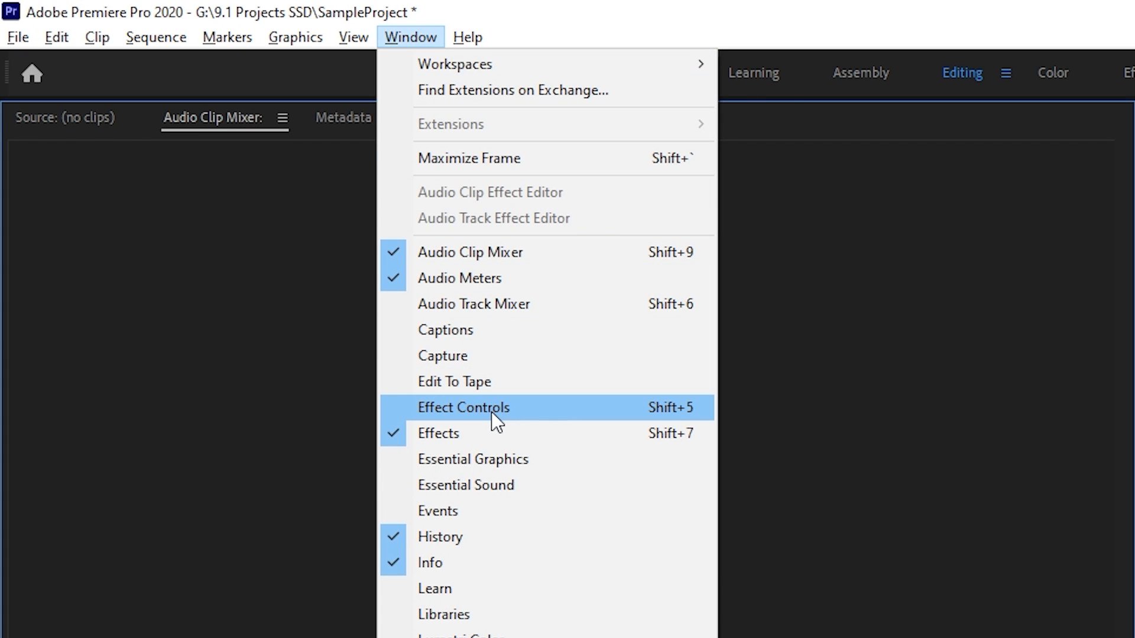
{"action": "mouse_move", "coordinate": [493, 419]}
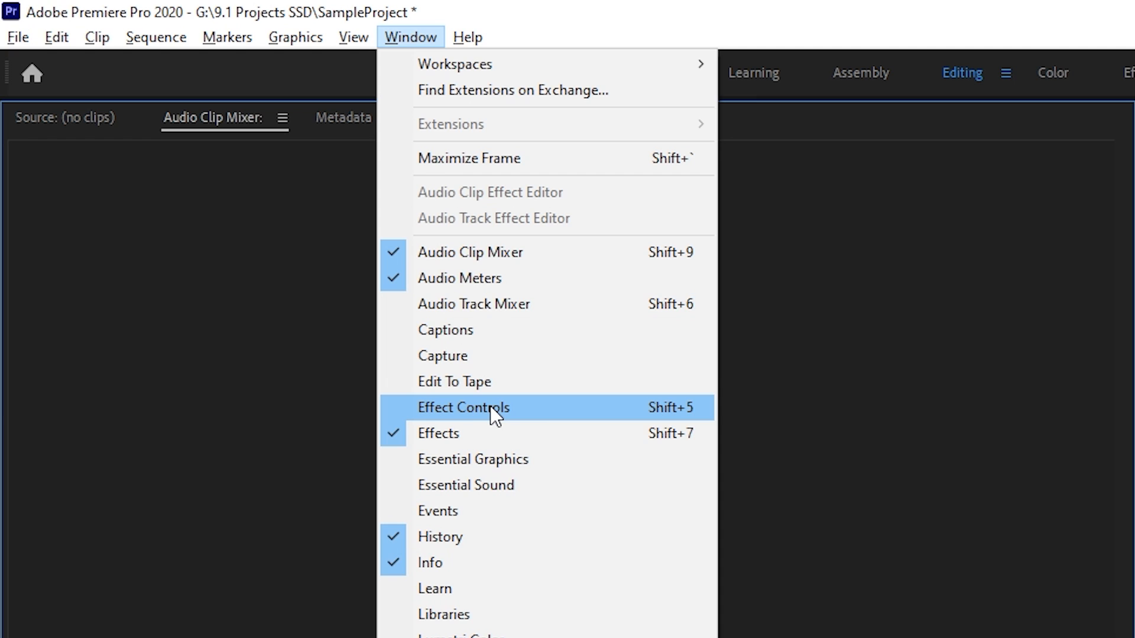
{"action": "left_click", "coordinate": [463, 407]}
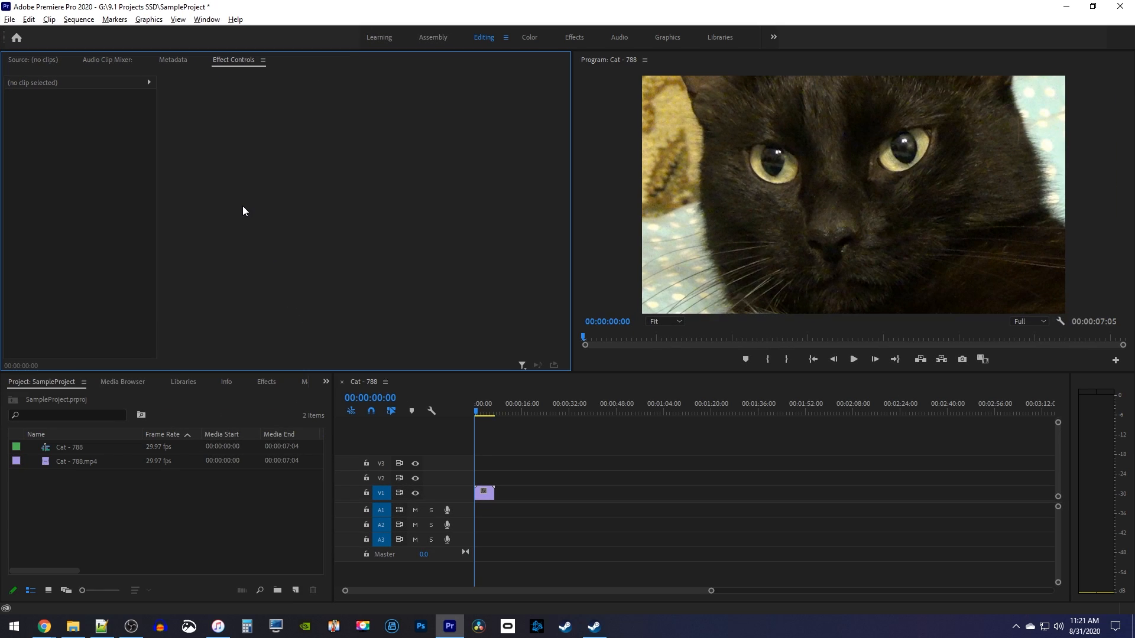
{"action": "mouse_move", "coordinate": [245, 66]}
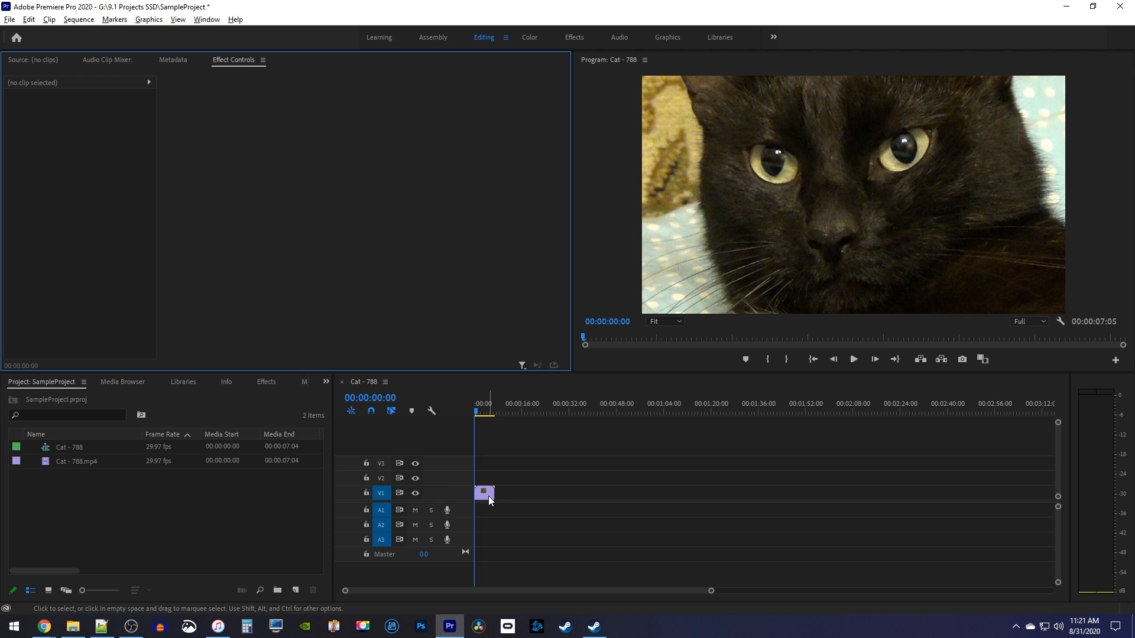
{"action": "left_click", "coordinate": [483, 493]}
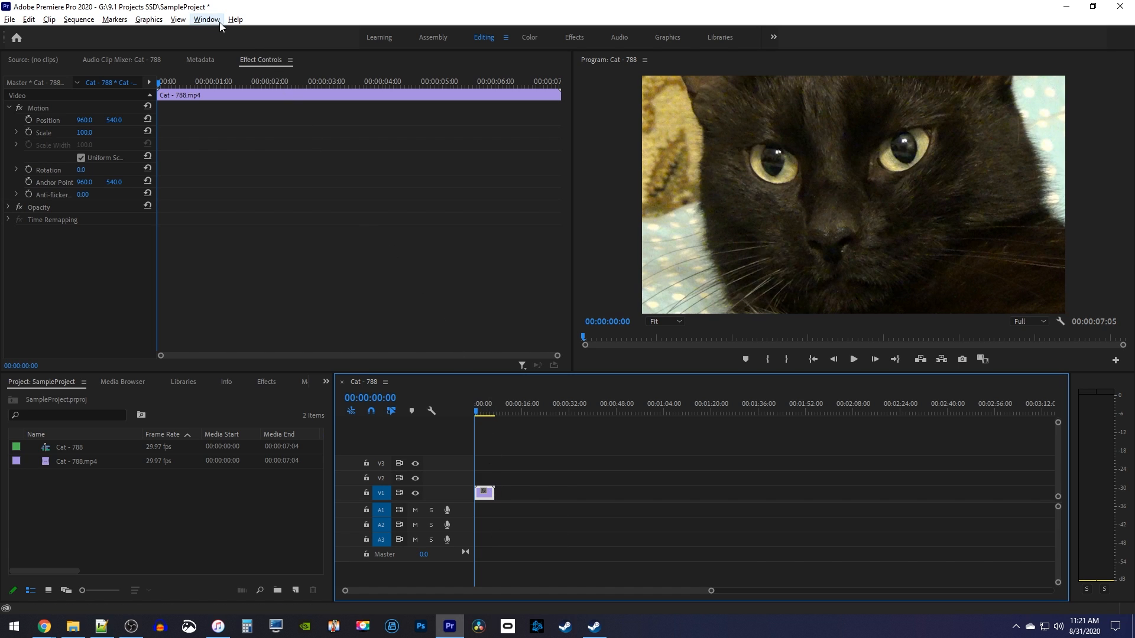
Open the Window menu to reach the Tools panel entry
{"action": "left_click", "coordinate": [205, 18]}
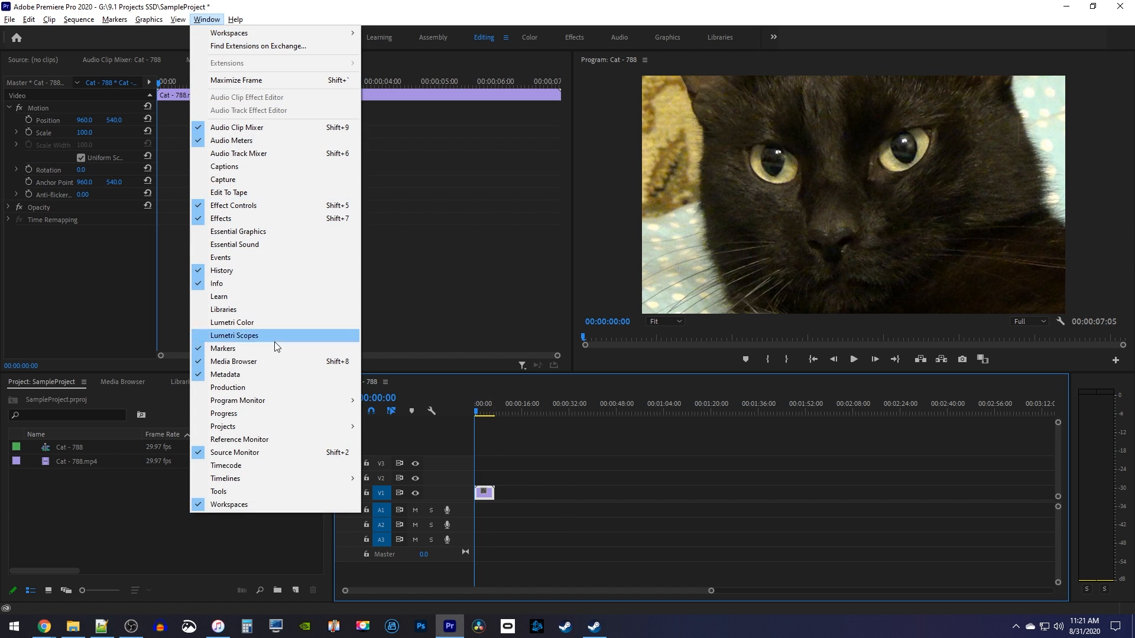
{"action": "mouse_move", "coordinate": [248, 497]}
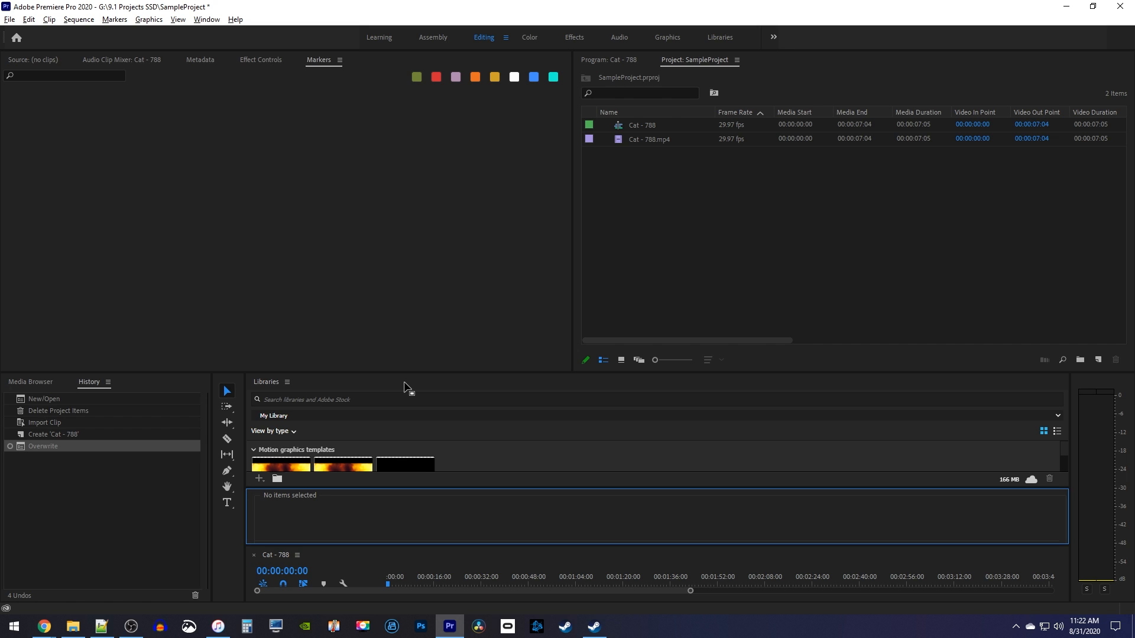
Reset the Editing workspace via Window > Workspaces > Reset to Saved Layout
{"action": "left_click", "coordinate": [207, 19]}
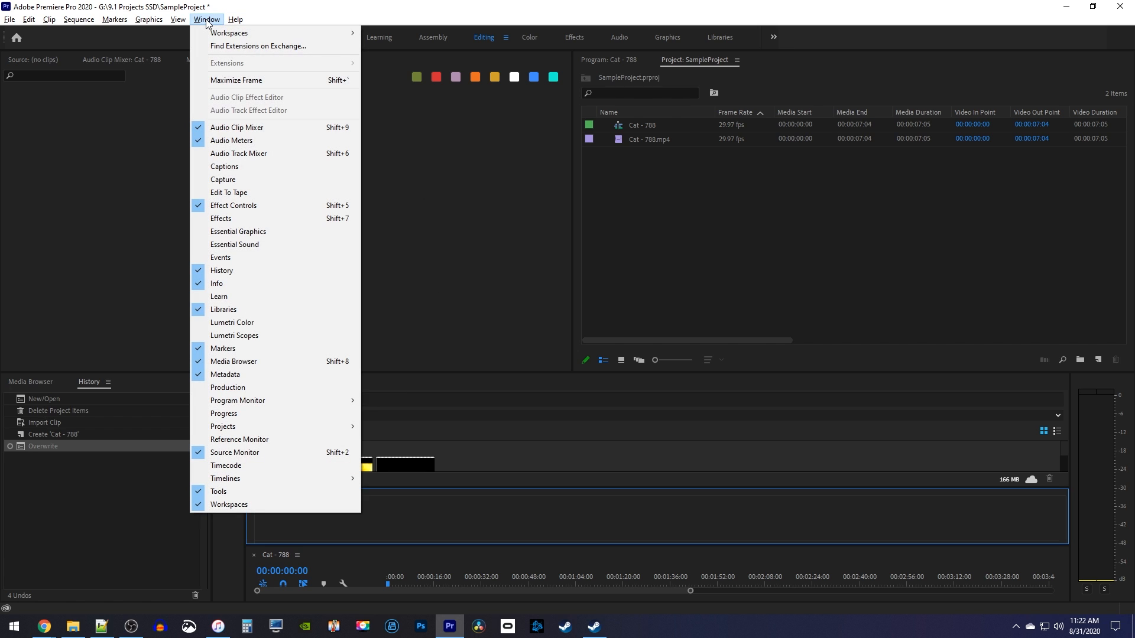
{"action": "mouse_move", "coordinate": [229, 32]}
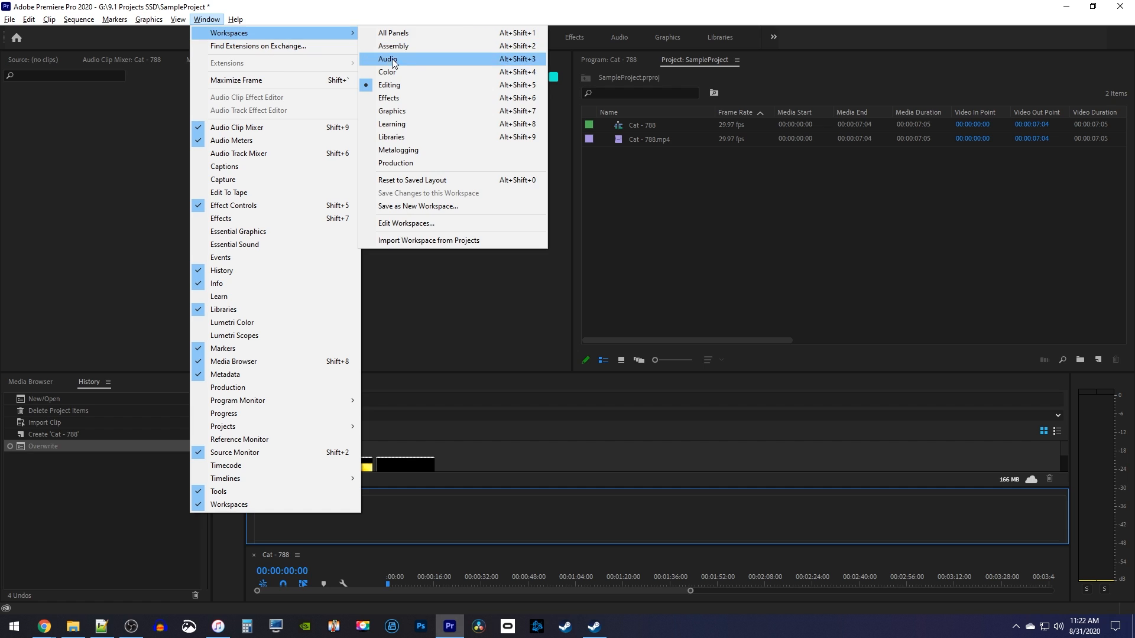
{"action": "left_click", "coordinate": [389, 84]}
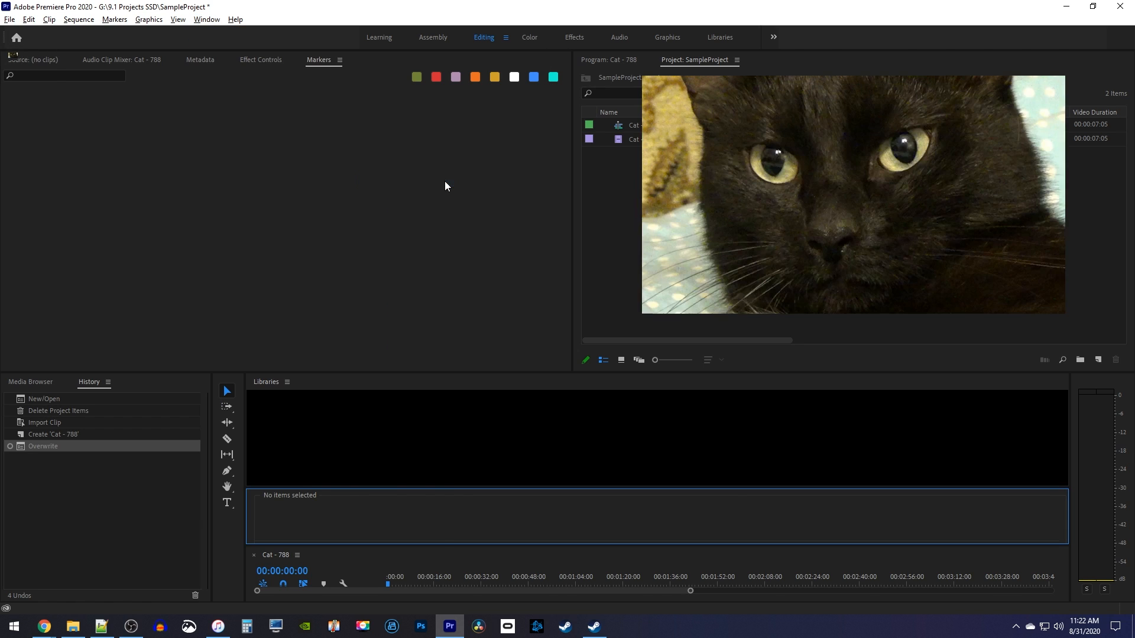